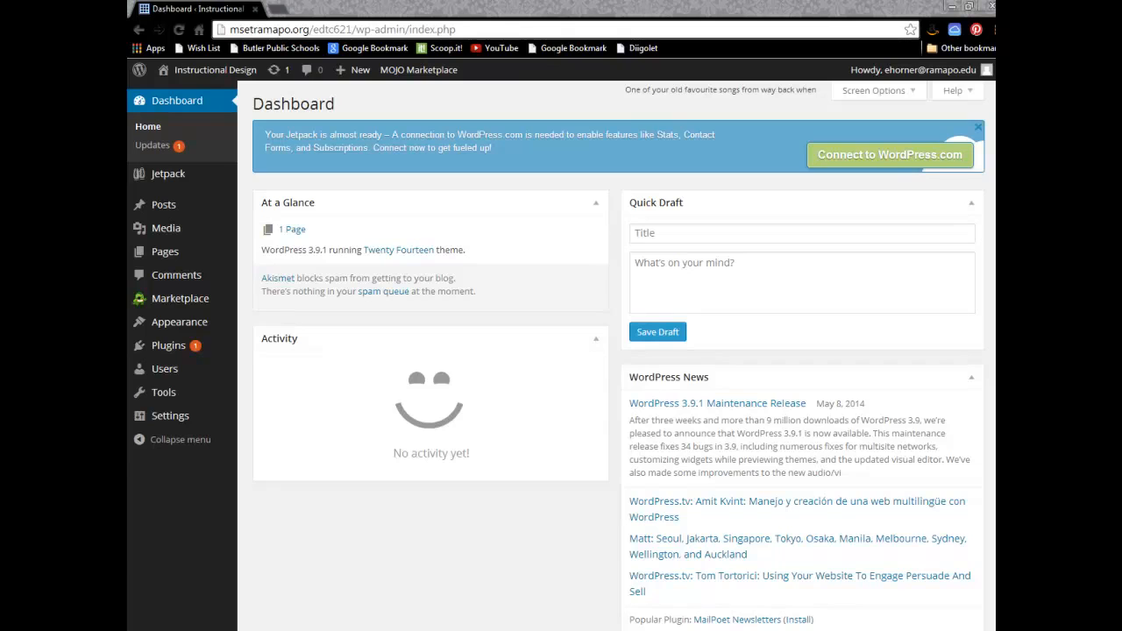
{"action": "mouse_move", "coordinate": [214, 70]}
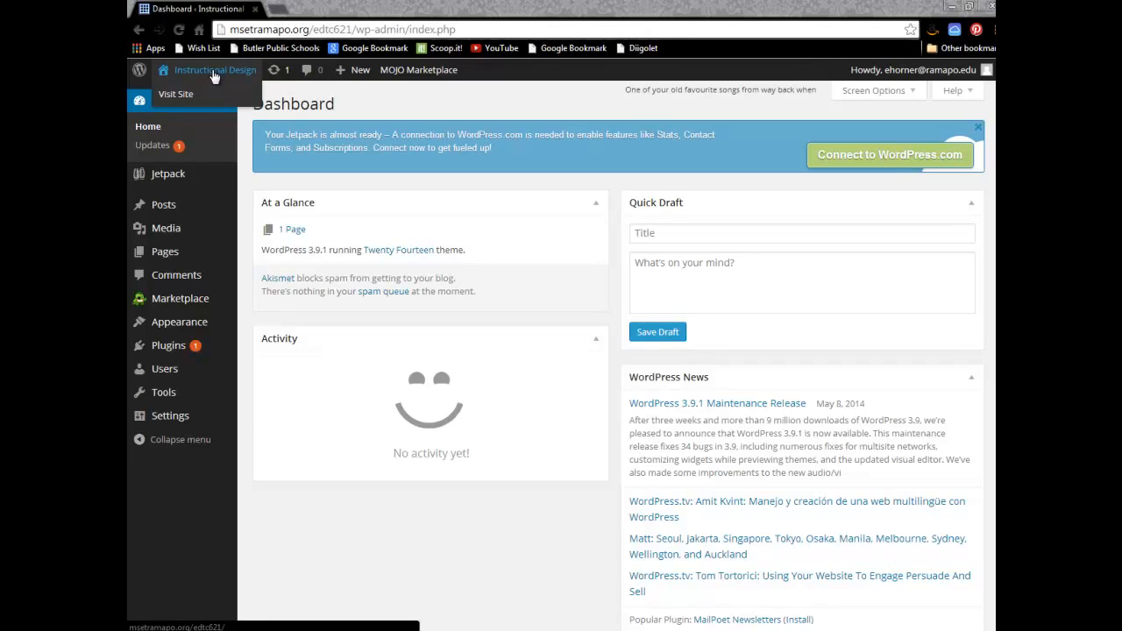
{"action": "mouse_move", "coordinate": [165, 96]}
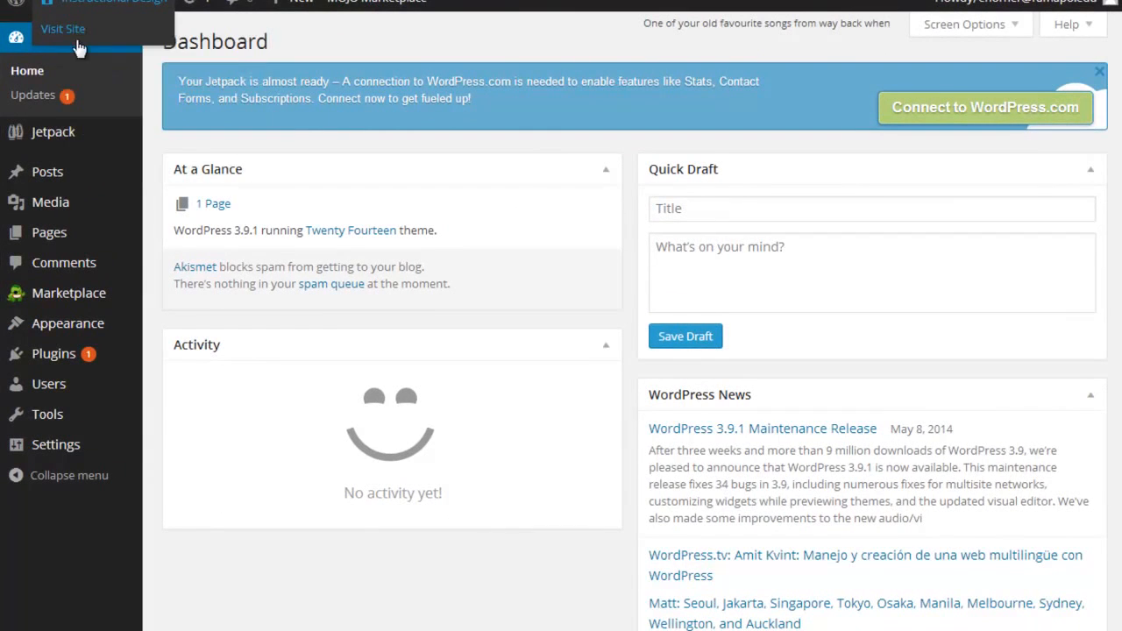
Visit the live Instructional Design site from the admin bar to see its current look.
{"action": "left_click", "coordinate": [63, 28]}
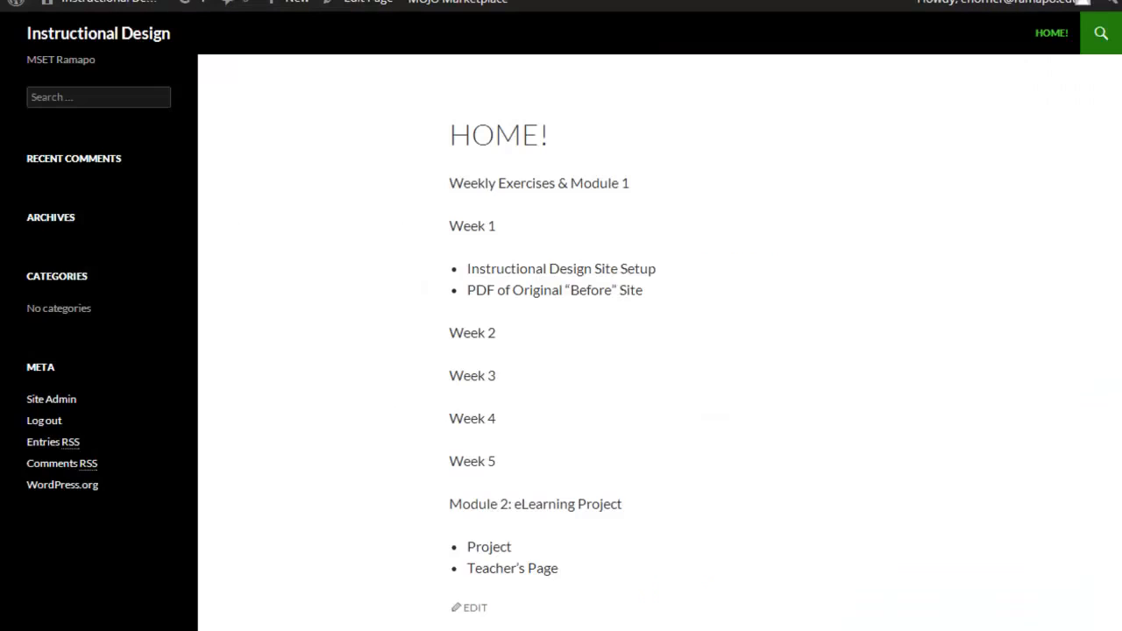
{"action": "mouse_move", "coordinate": [326, 60]}
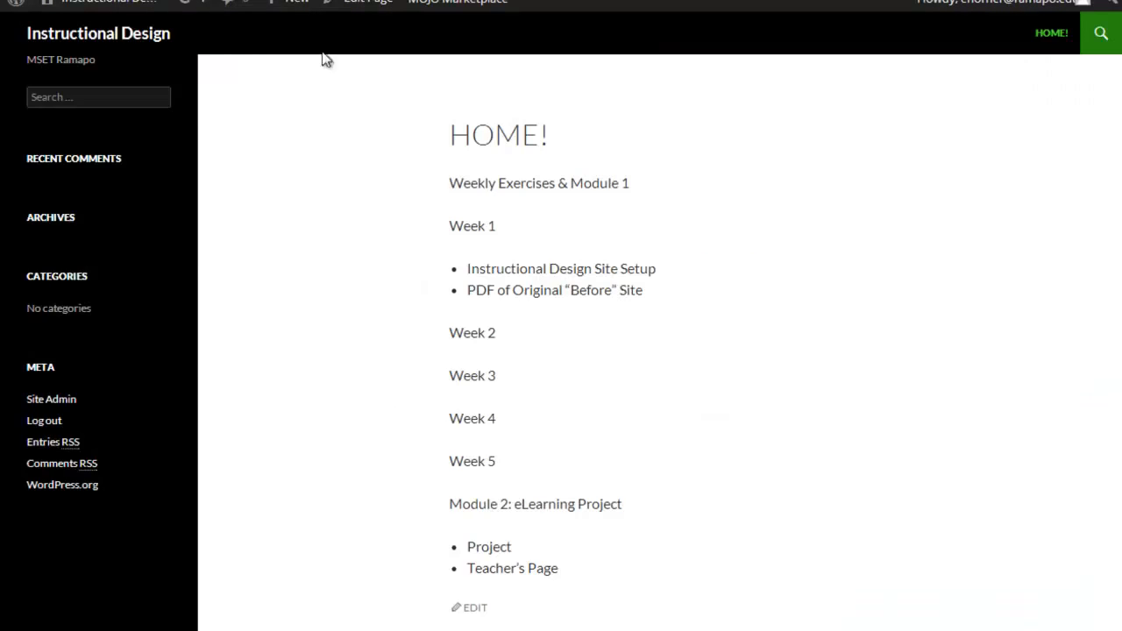
{"action": "mouse_move", "coordinate": [498, 585]}
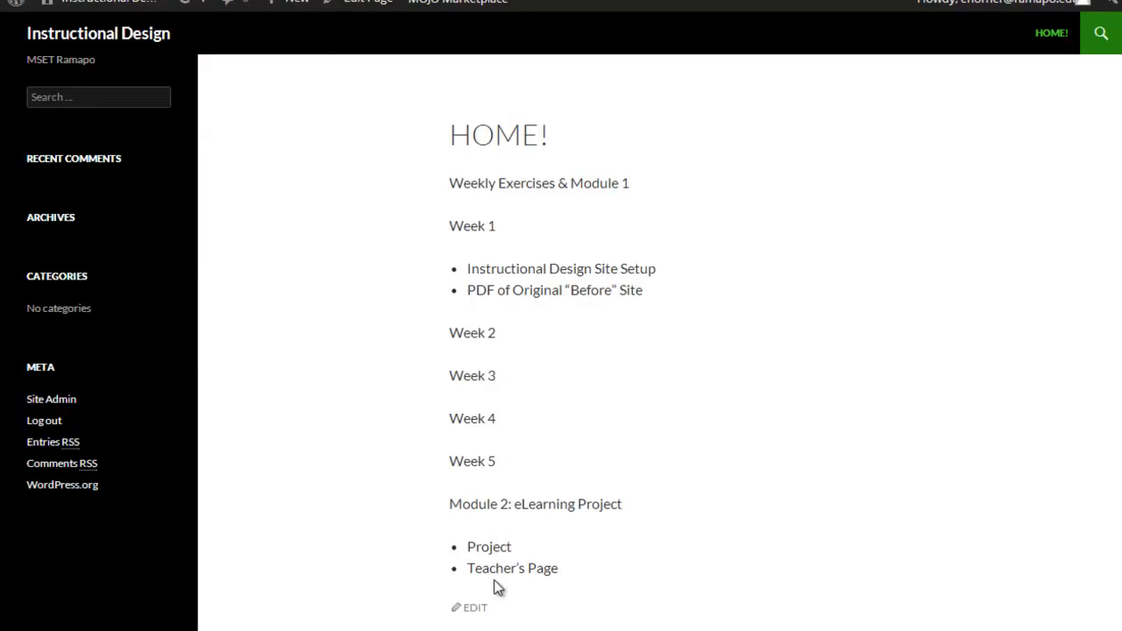
{"action": "mouse_move", "coordinate": [497, 45]}
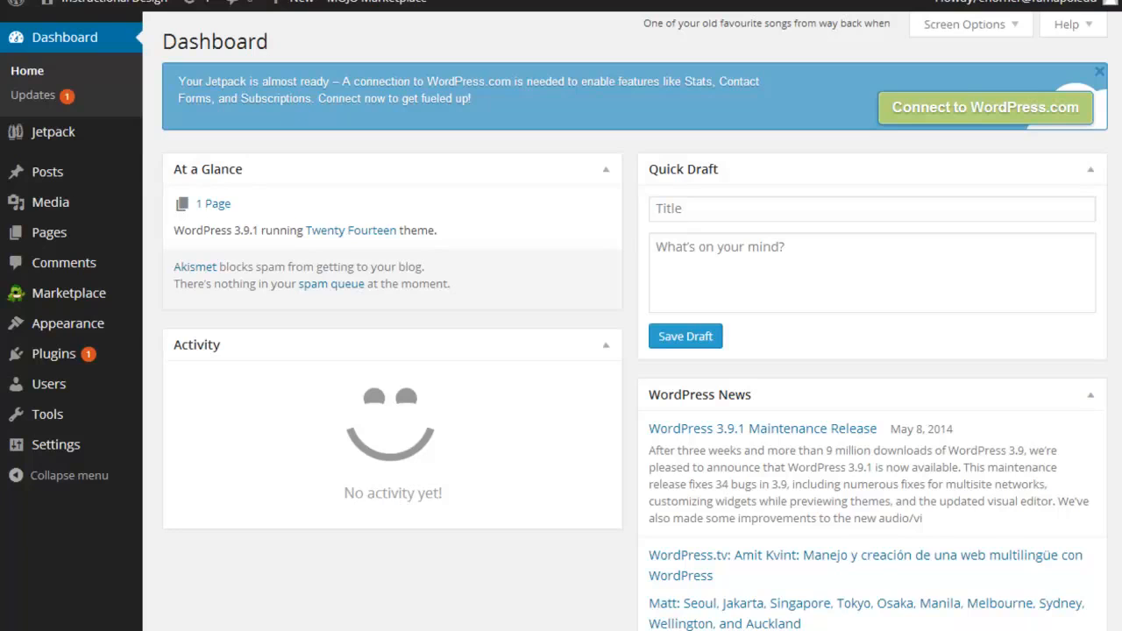
{"action": "mouse_move", "coordinate": [66, 322]}
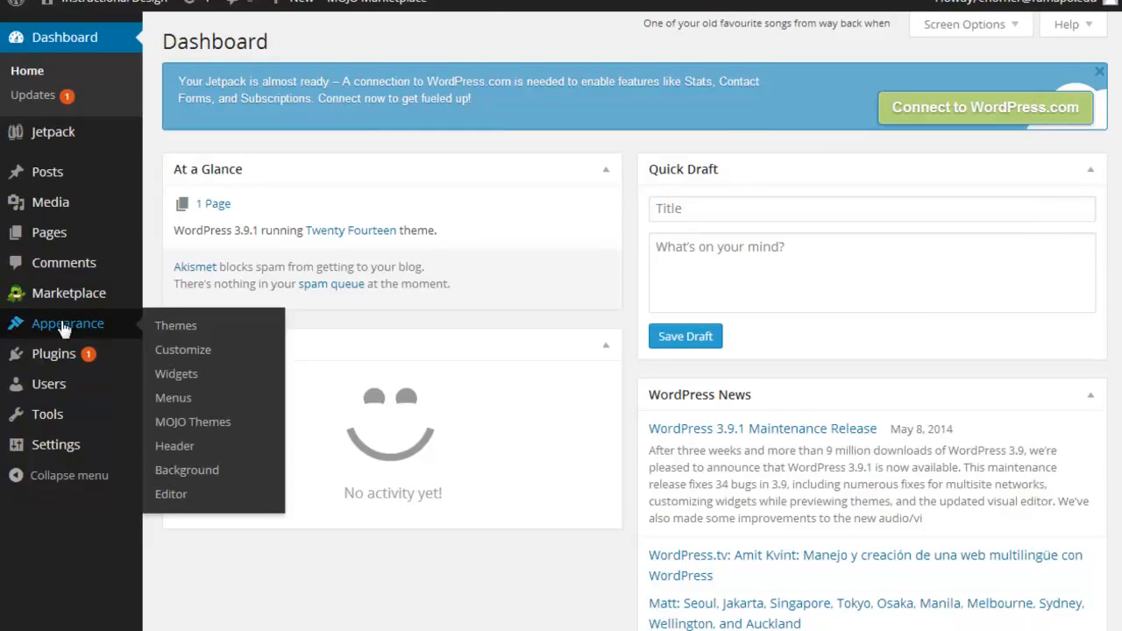
Show the installed themes list, with Twenty Fourteen active beside Twenty Thirteen and Twenty Twelve.
{"action": "left_click", "coordinate": [175, 324]}
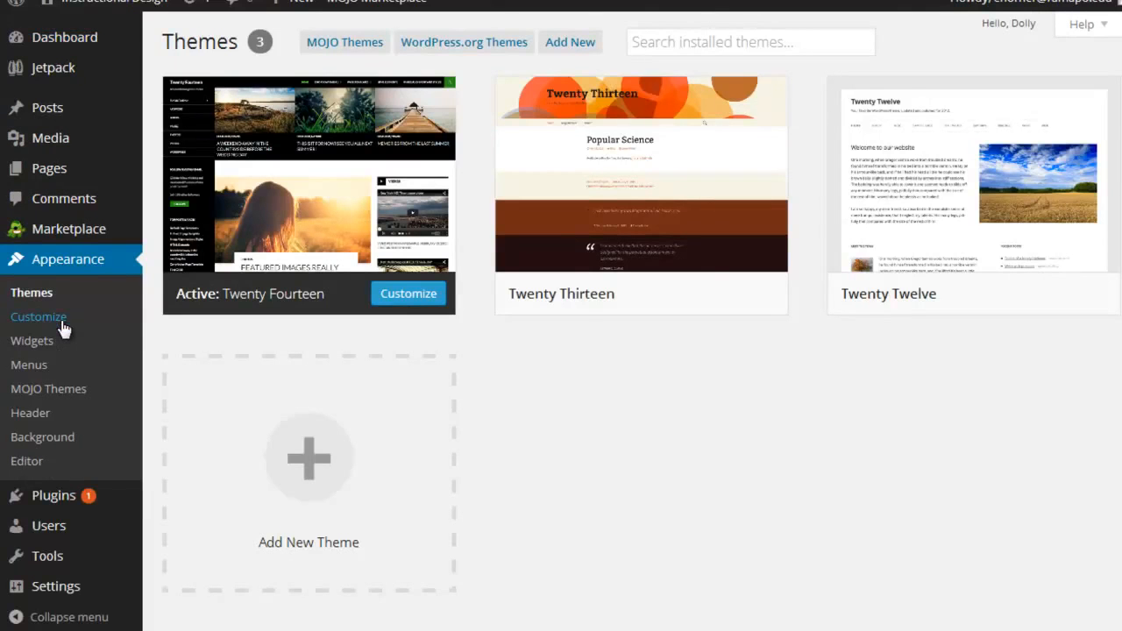
{"action": "mouse_move", "coordinate": [31, 291]}
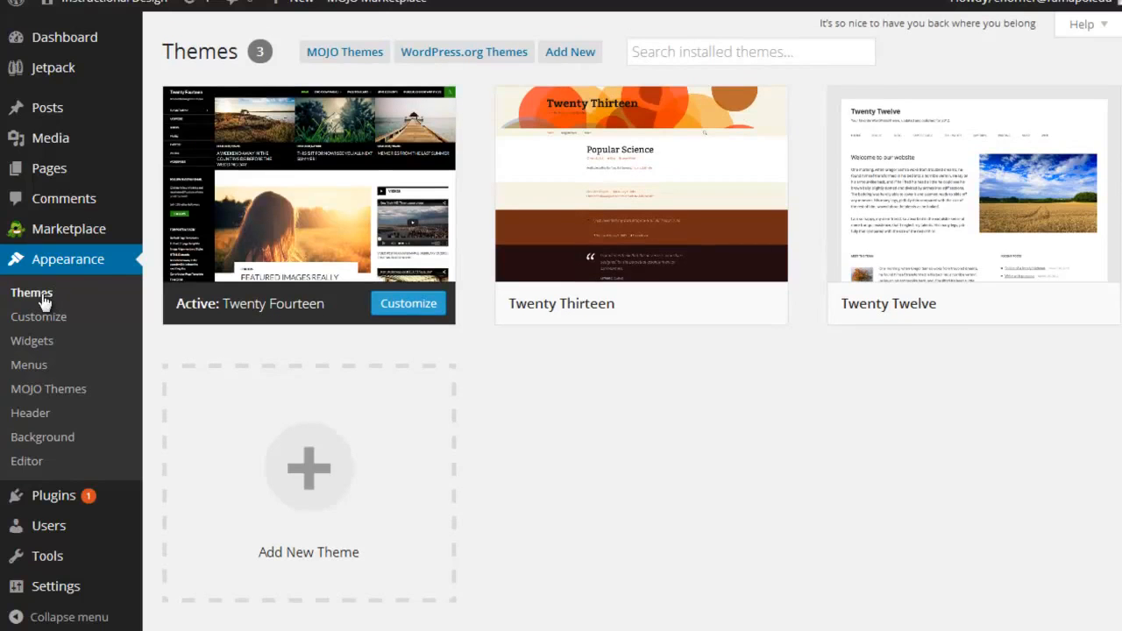
{"action": "mouse_move", "coordinate": [569, 53]}
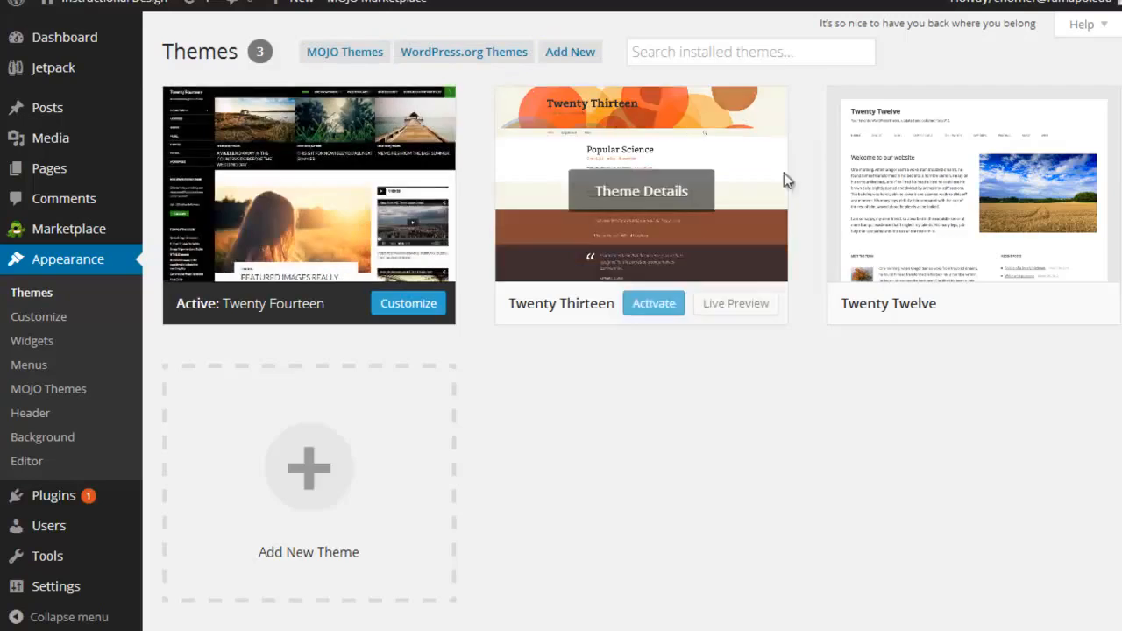
Browse the Add Themes catalogue, viewing Featured and then the 100 Popular themes.
{"action": "left_click", "coordinate": [570, 53]}
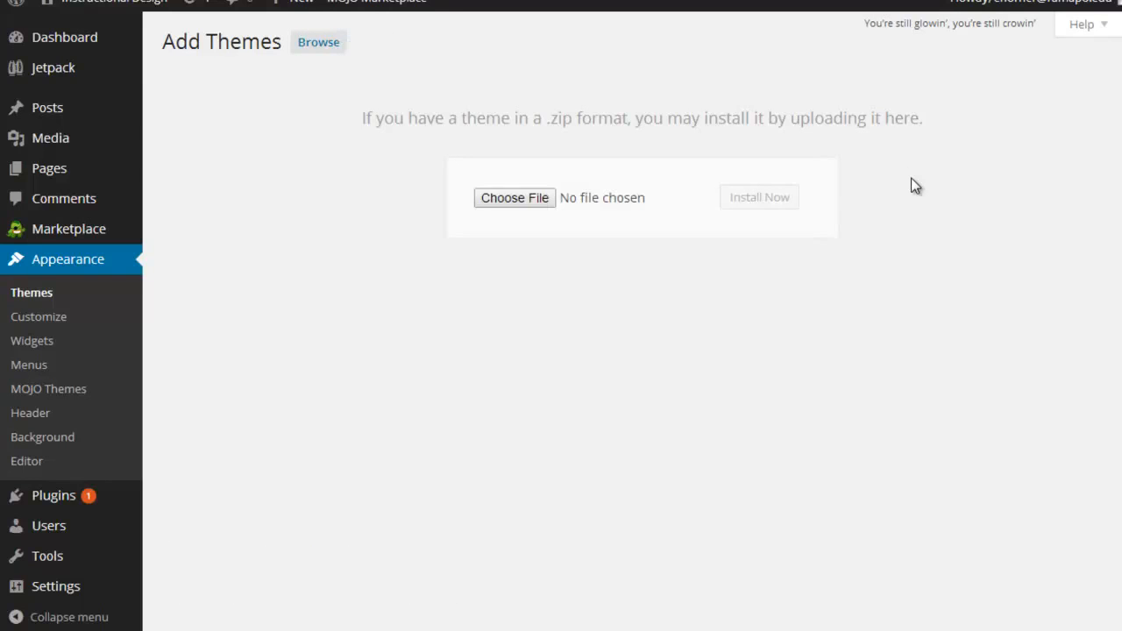
{"action": "mouse_move", "coordinate": [319, 42]}
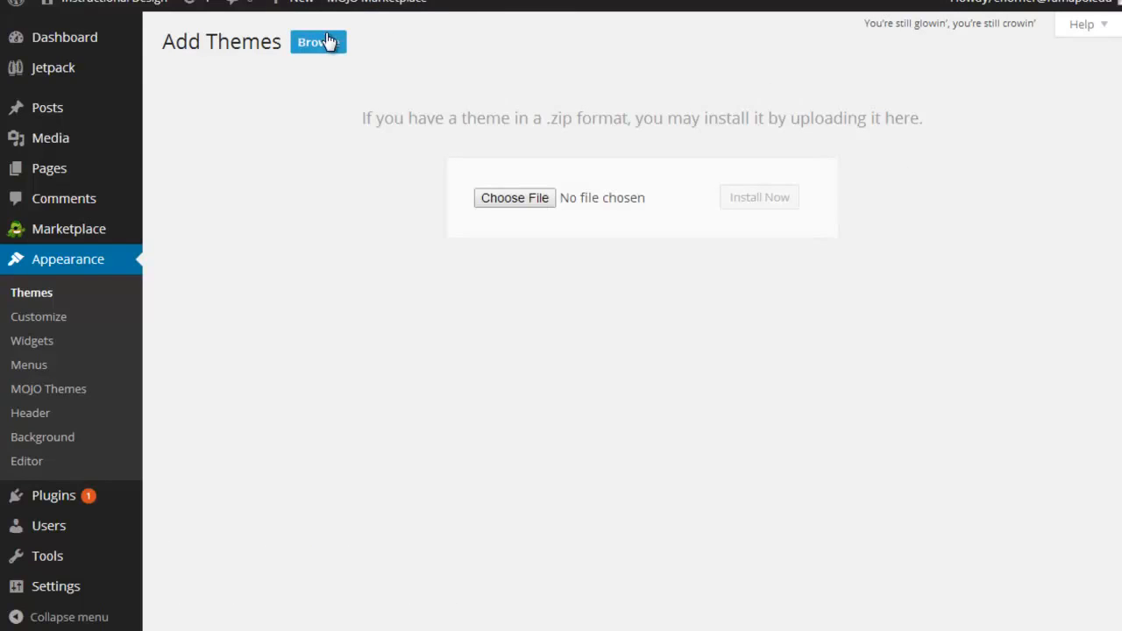
{"action": "left_click", "coordinate": [337, 42]}
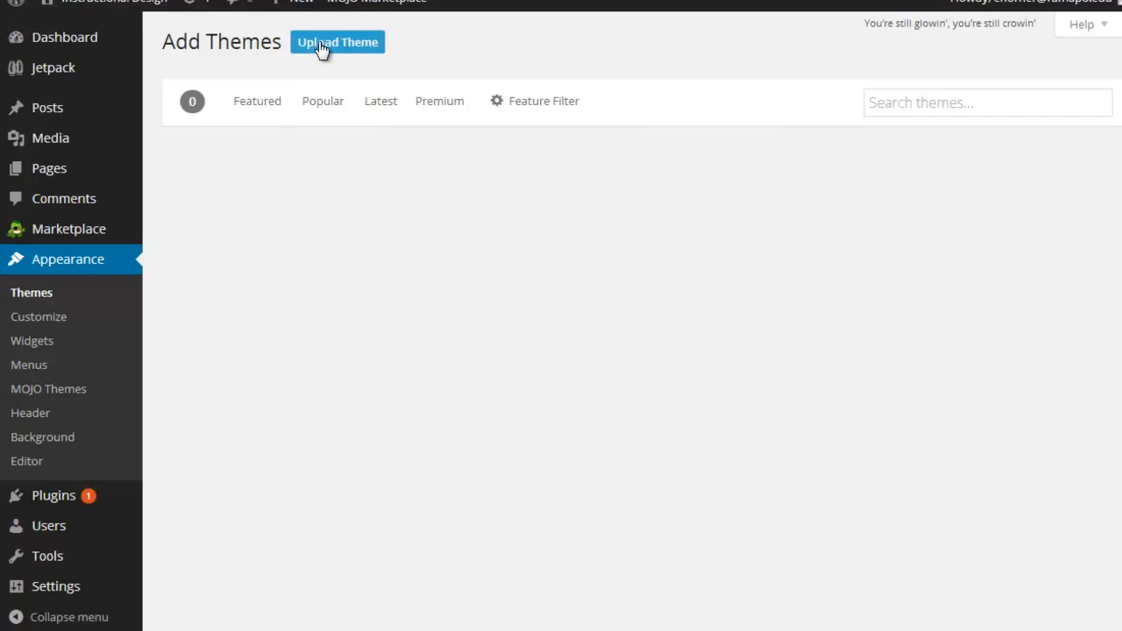
{"action": "mouse_move", "coordinate": [294, 77]}
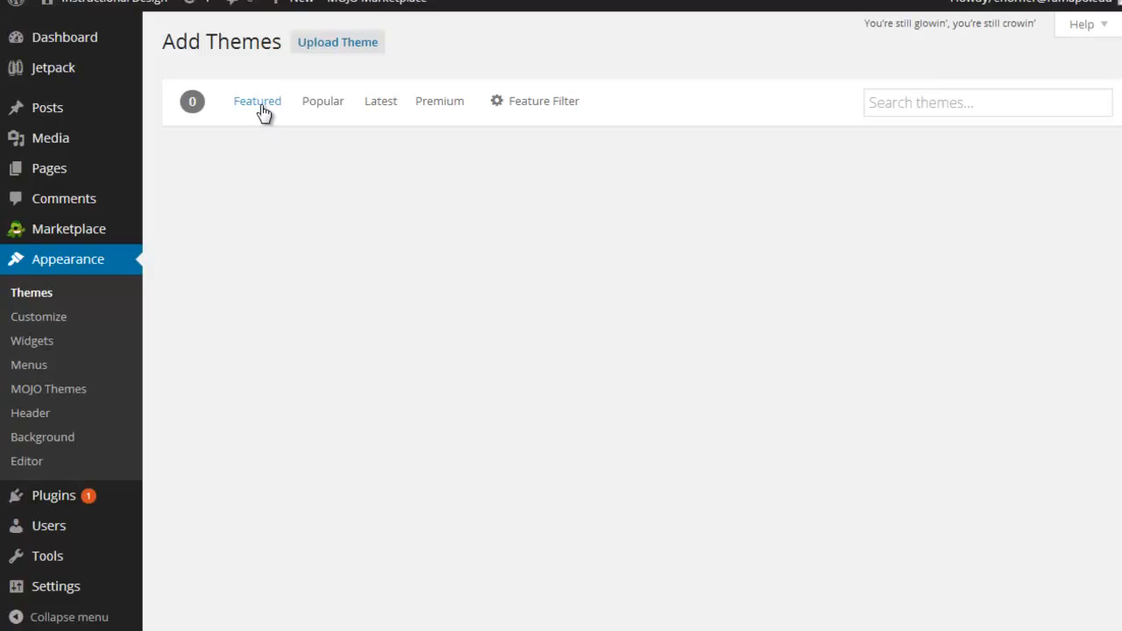
{"action": "left_click", "coordinate": [255, 100]}
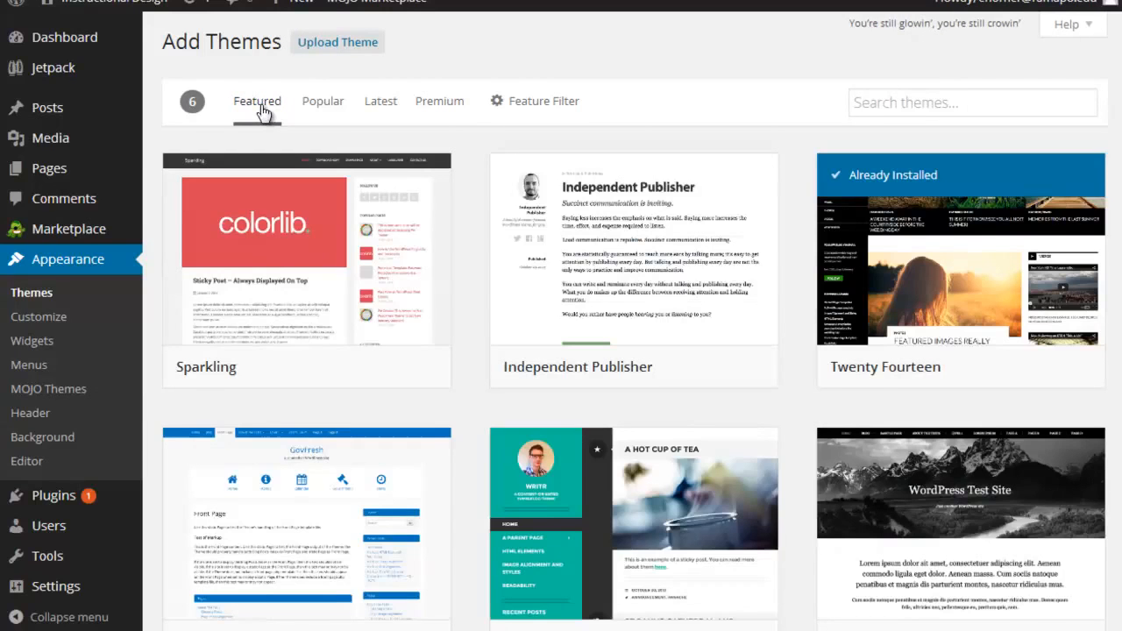
{"action": "mouse_move", "coordinate": [771, 301]}
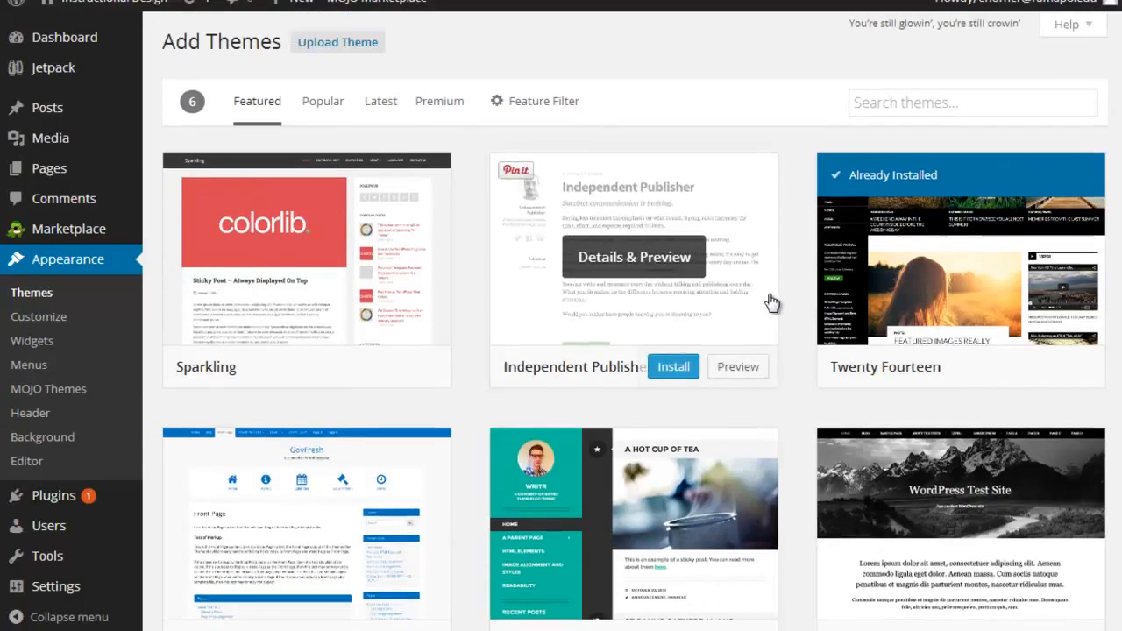
{"action": "left_click", "coordinate": [322, 100]}
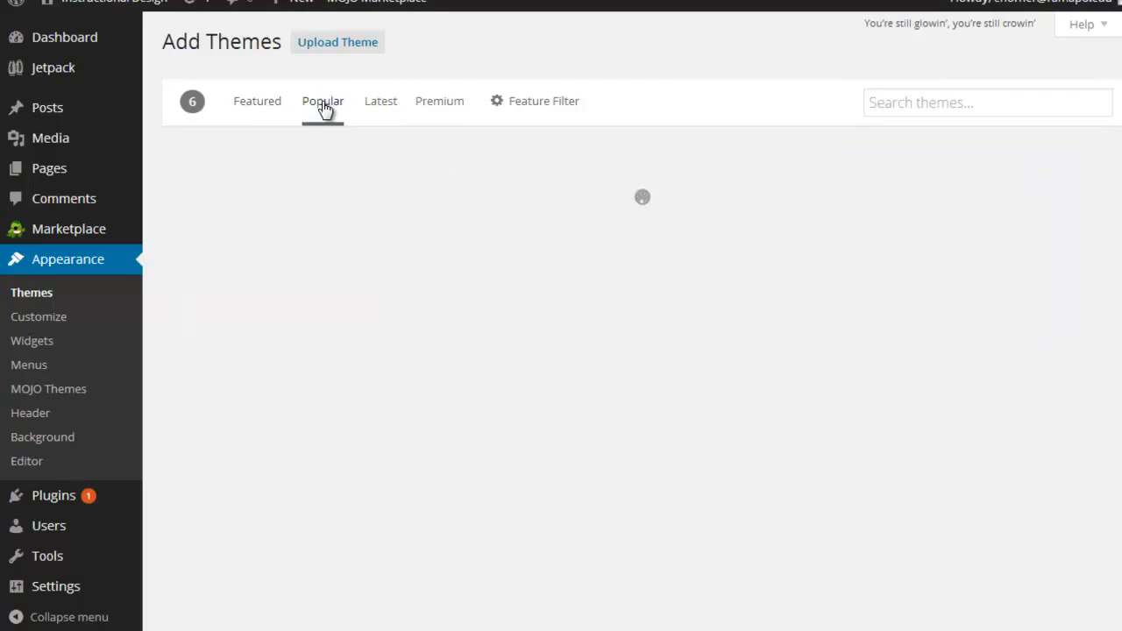
{"action": "left_click", "coordinate": [322, 100]}
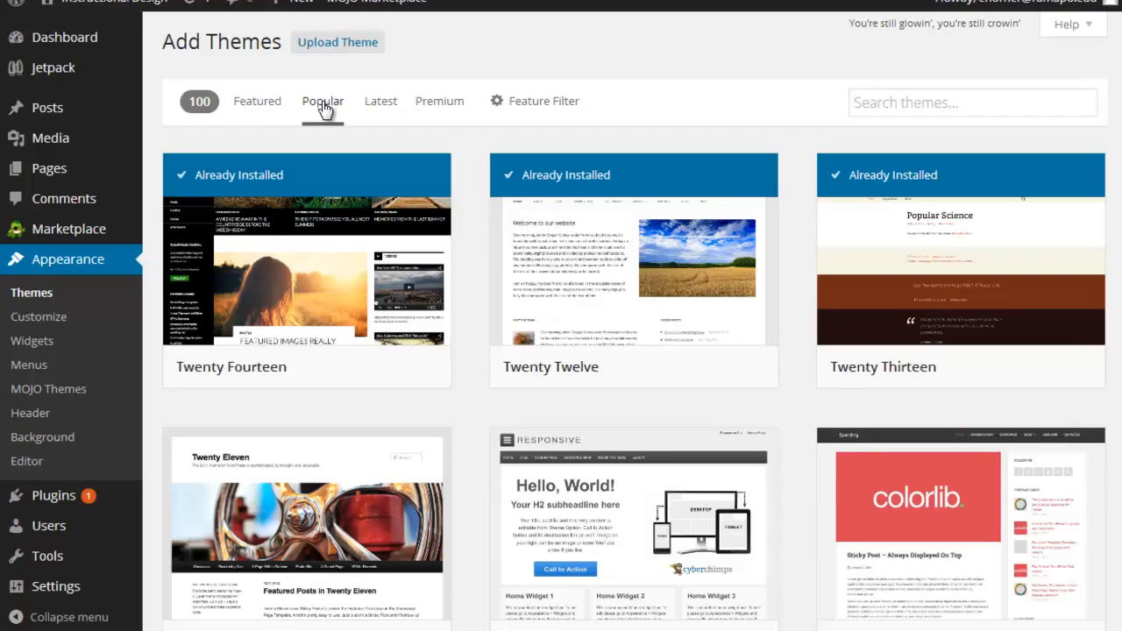
Search the available themes for 'spacious', returning seven results with Spacious first.
{"action": "left_click", "coordinate": [971, 102]}
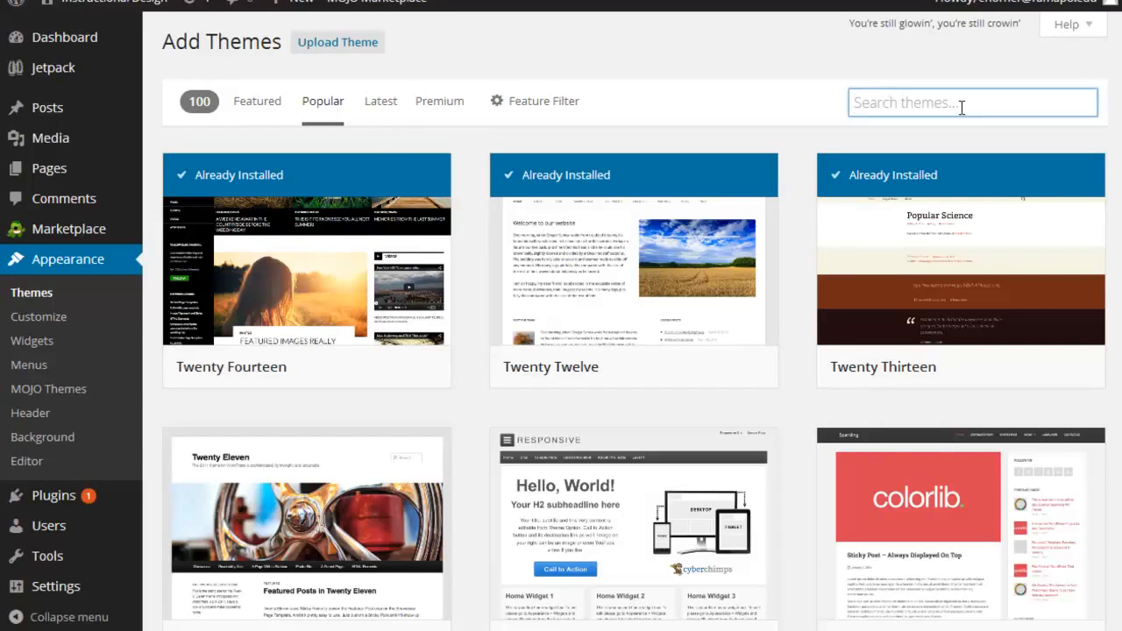
{"action": "type", "text": "spa"}
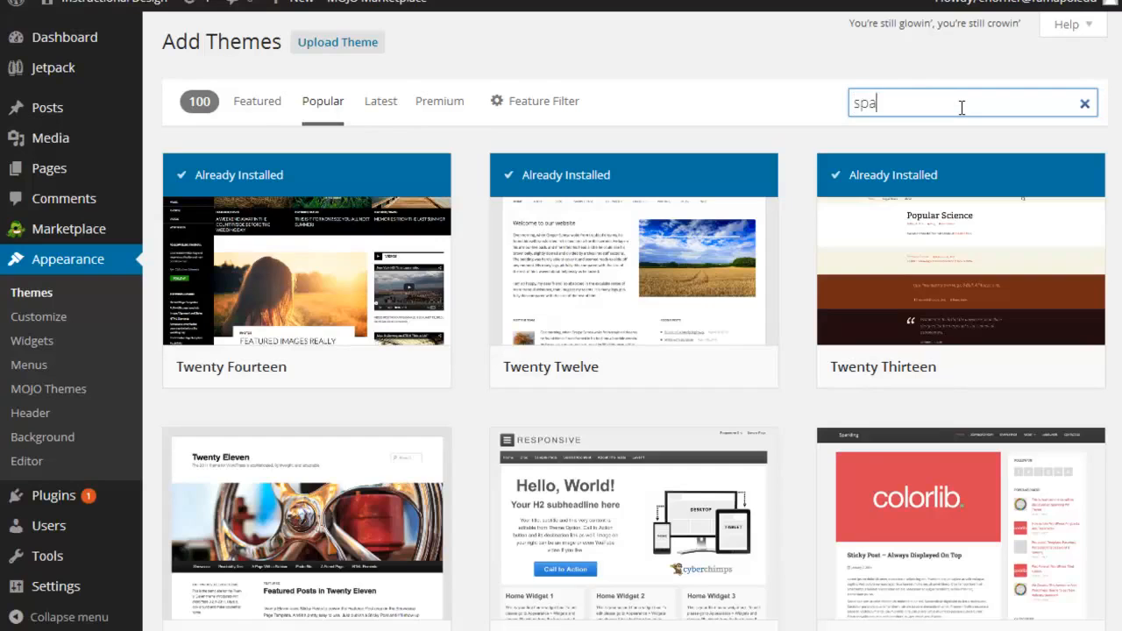
{"action": "type", "text": "cious"}
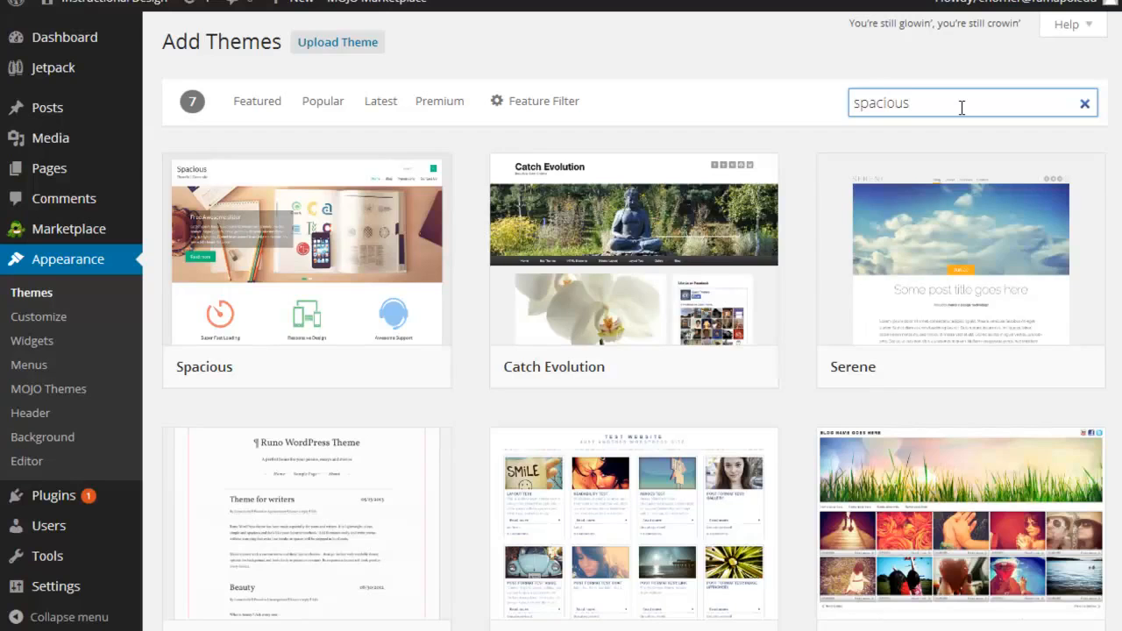
{"action": "mouse_move", "coordinate": [298, 363]}
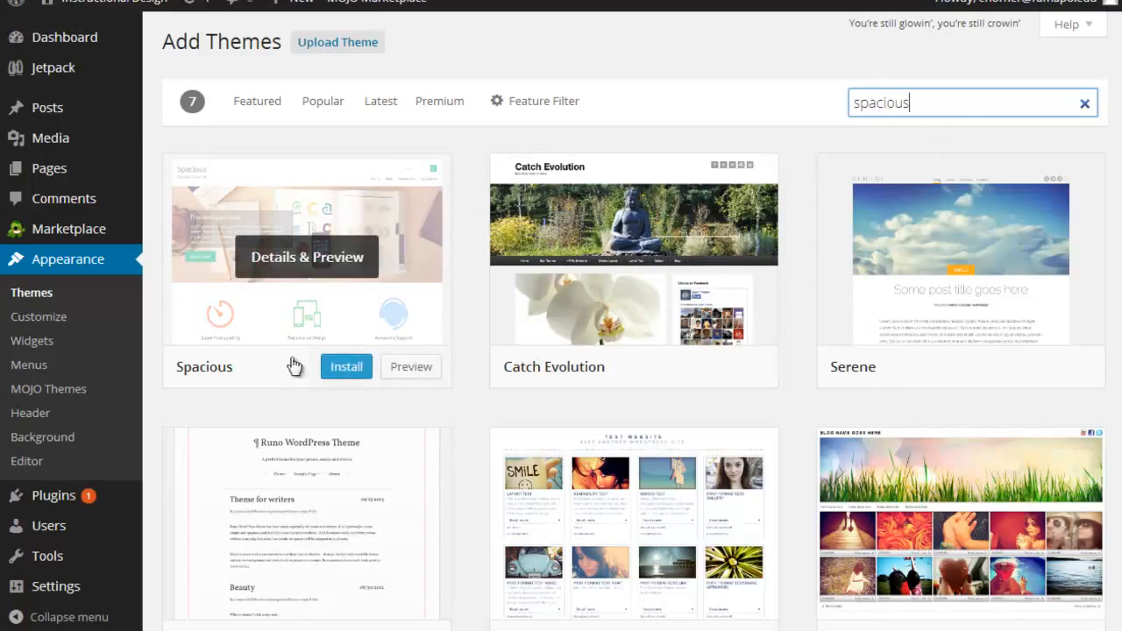
{"action": "mouse_move", "coordinate": [347, 375]}
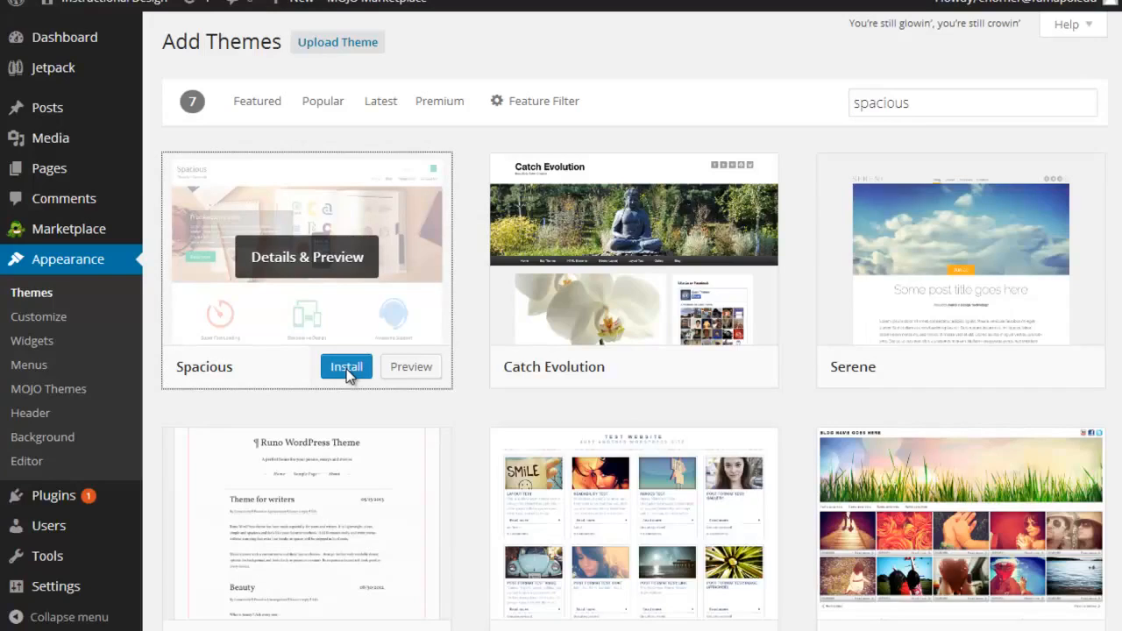
Install Spacious 1.0.8 and activate it, replacing Twenty Fourteen.
{"action": "left_click", "coordinate": [345, 366]}
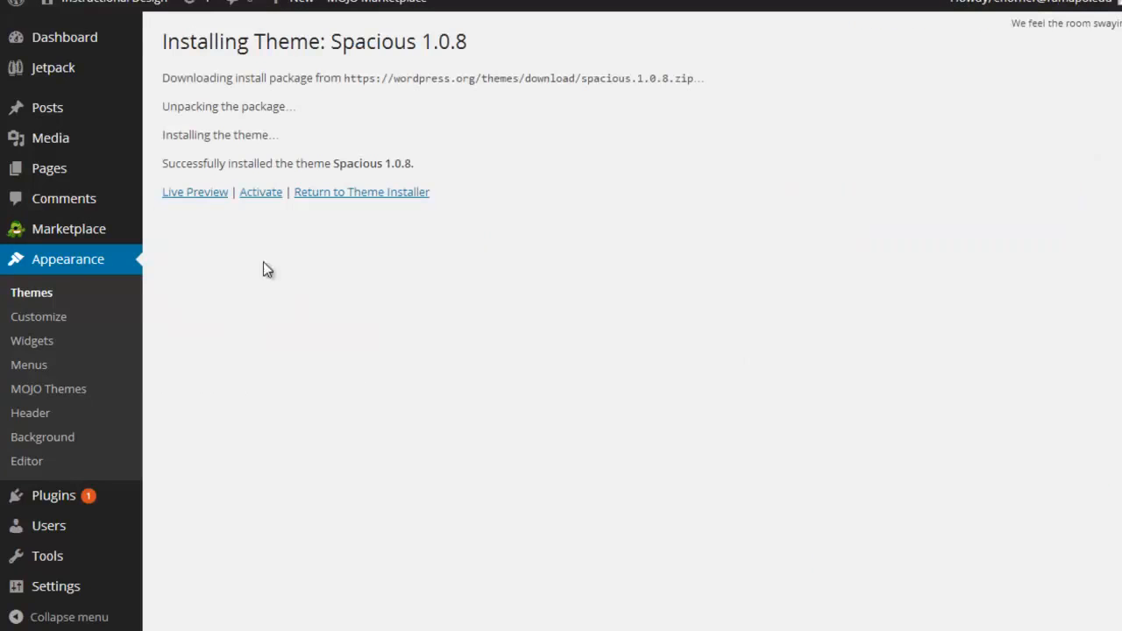
{"action": "mouse_move", "coordinate": [260, 191]}
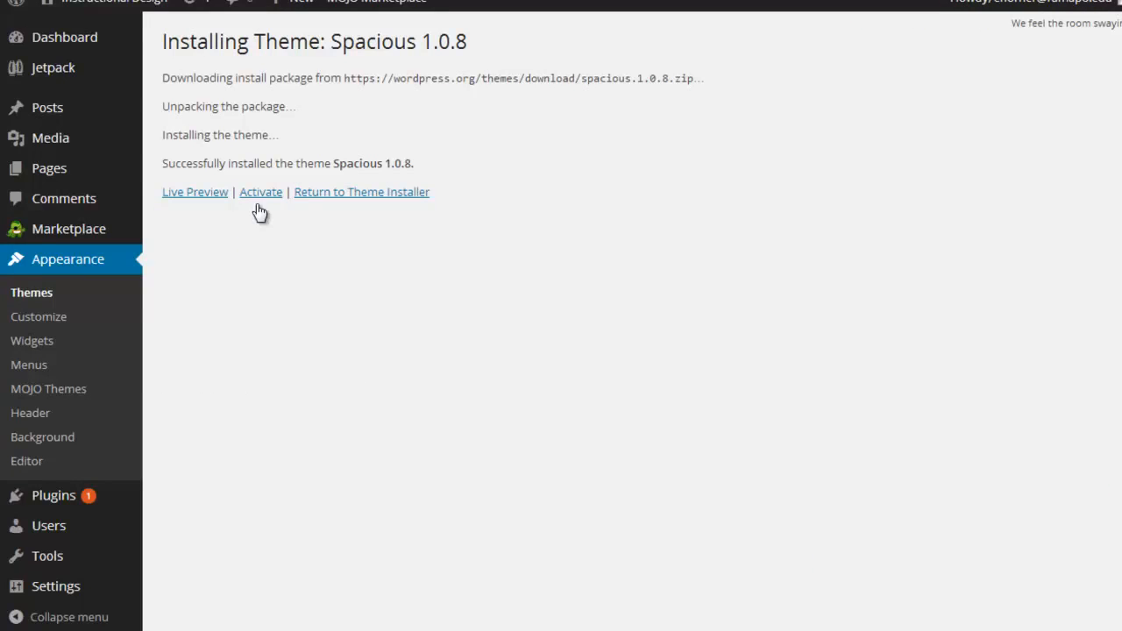
{"action": "mouse_move", "coordinate": [259, 191]}
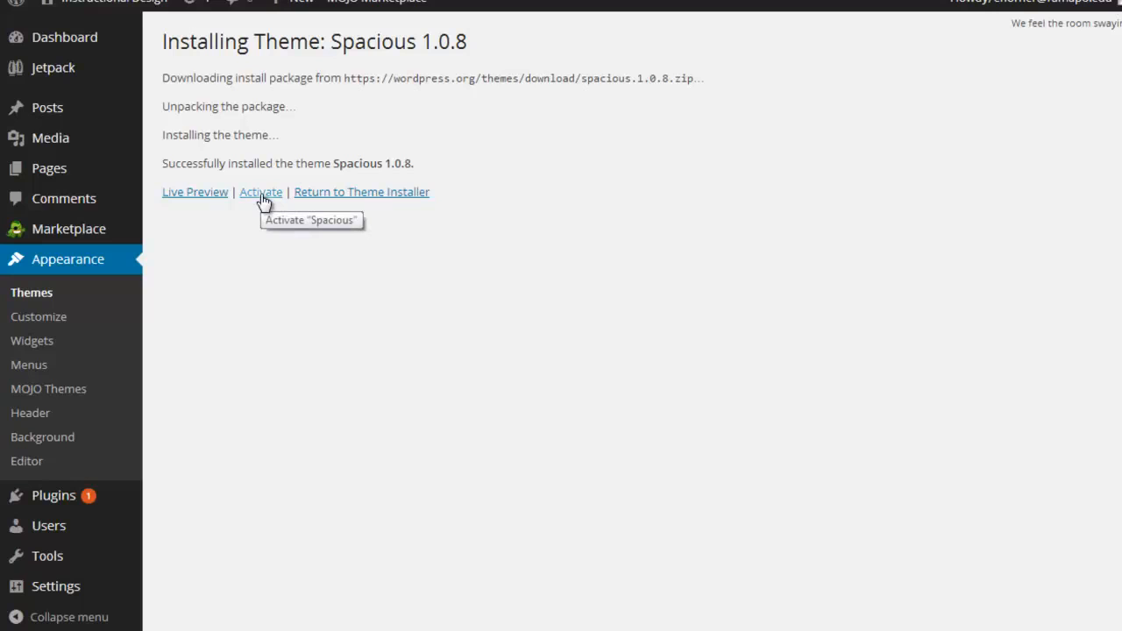
{"action": "mouse_move", "coordinate": [194, 191]}
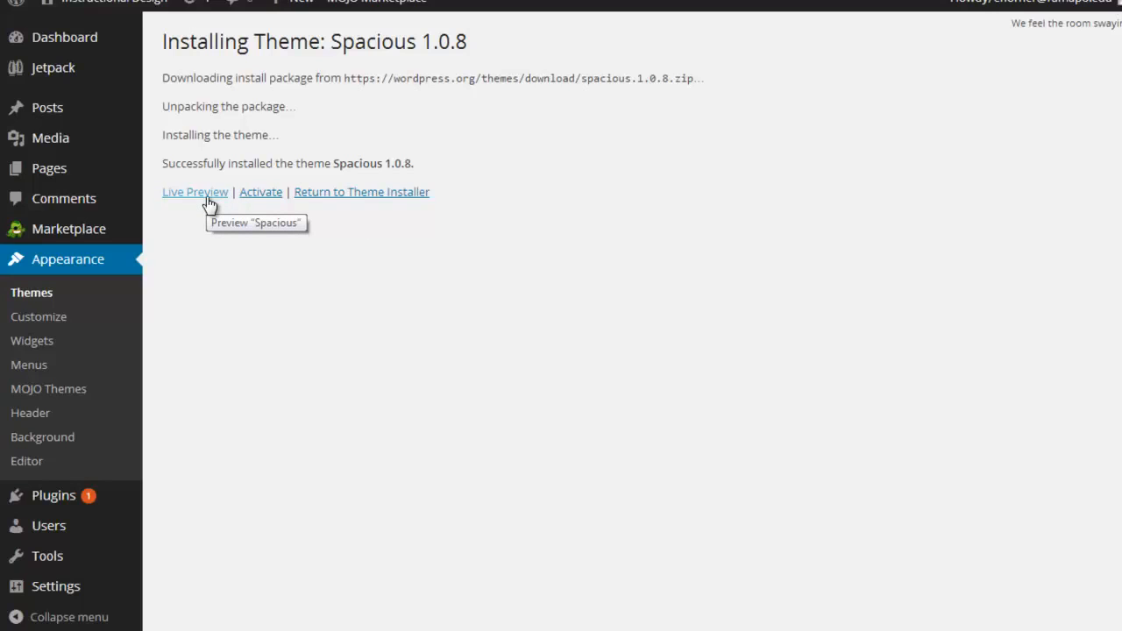
{"action": "mouse_move", "coordinate": [261, 191]}
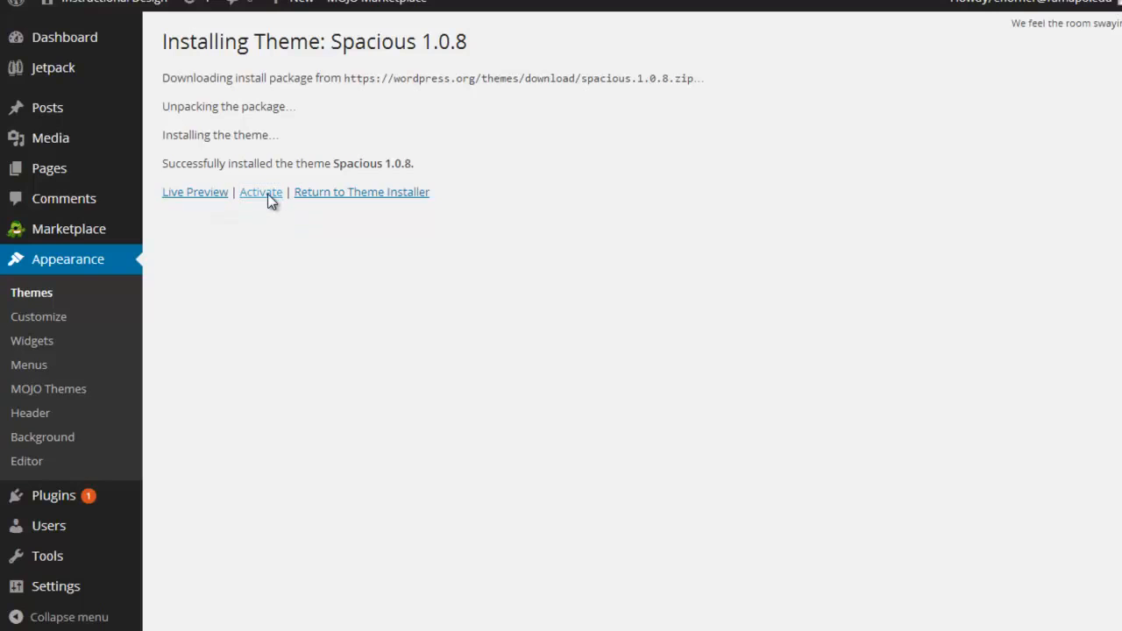
{"action": "left_click", "coordinate": [259, 191]}
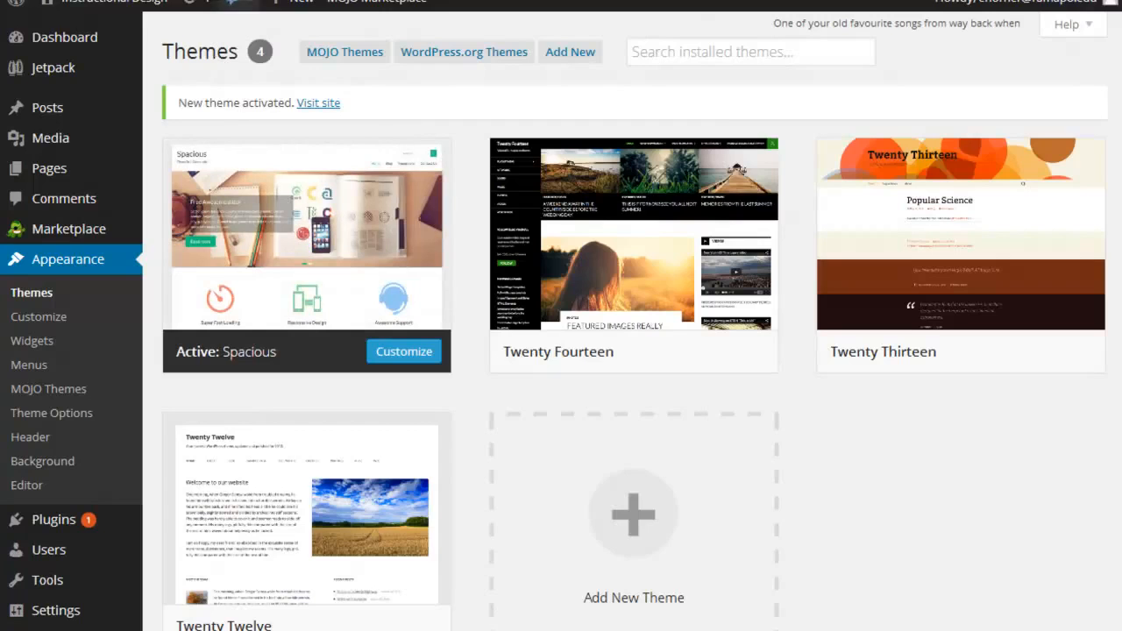
Visit the live site from the 'New theme activated' notice to see the Spacious layout.
{"action": "left_click", "coordinate": [319, 102]}
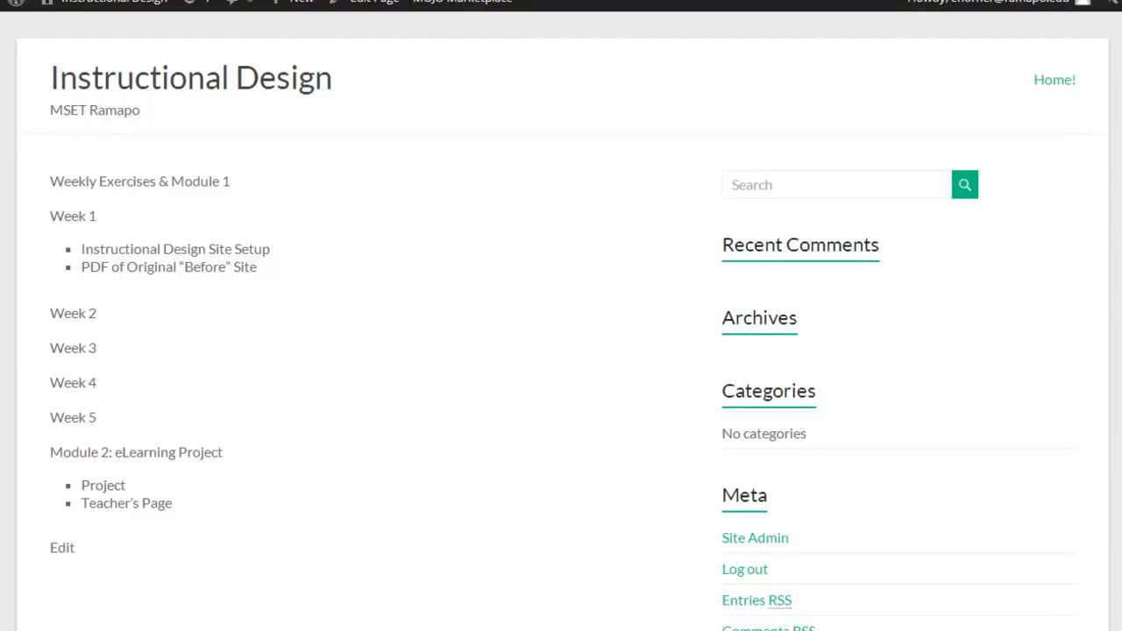
{"action": "mouse_move", "coordinate": [407, 196]}
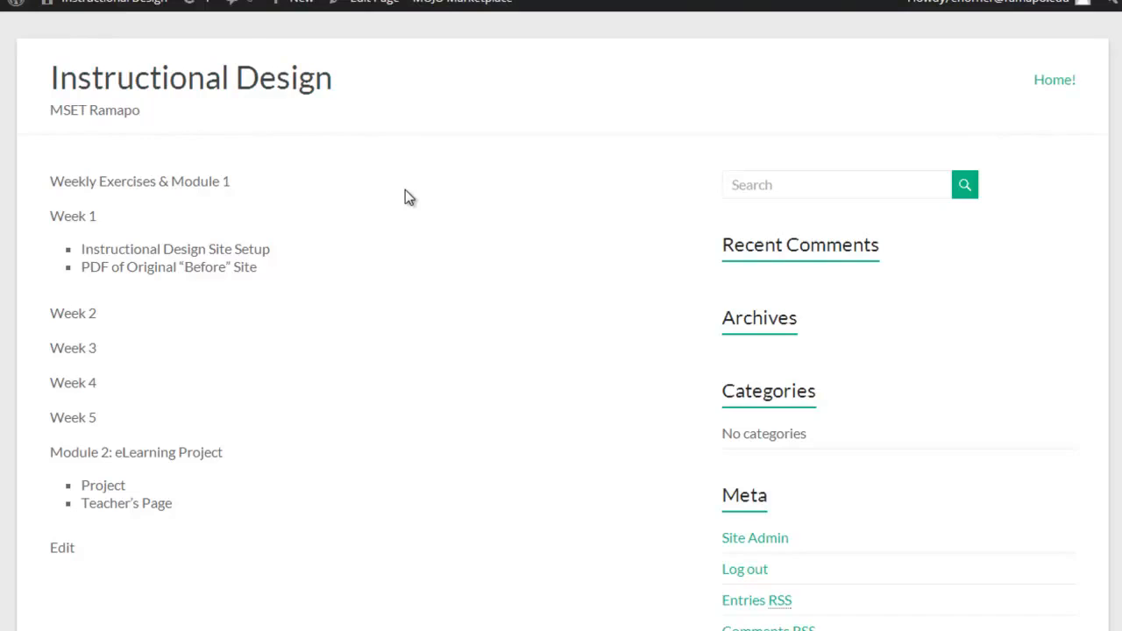
{"action": "mouse_move", "coordinate": [413, 228]}
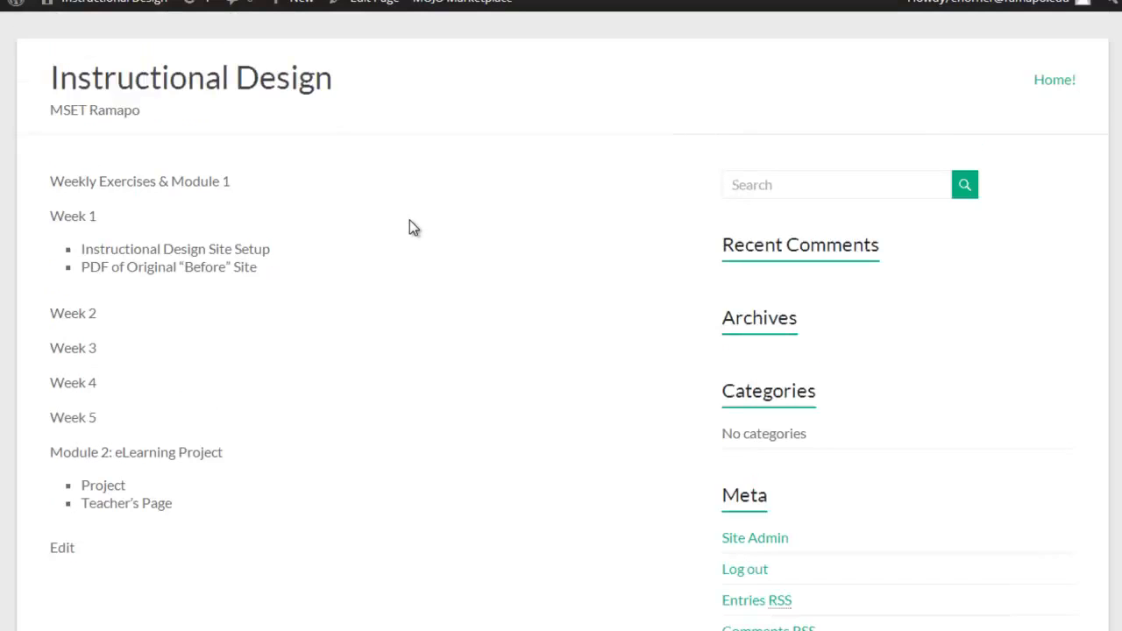